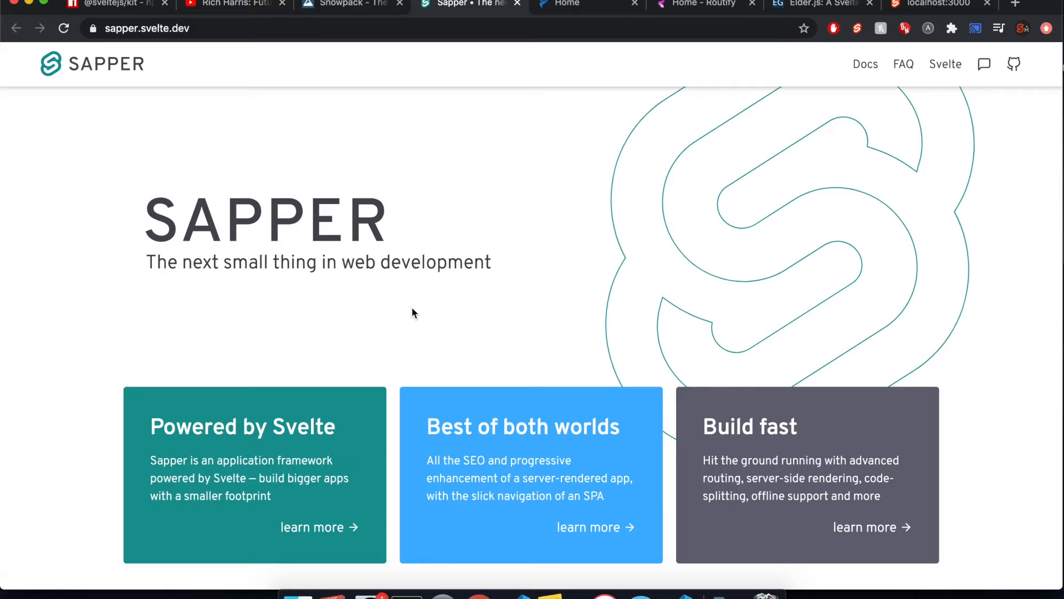
mouse_move(412, 238)
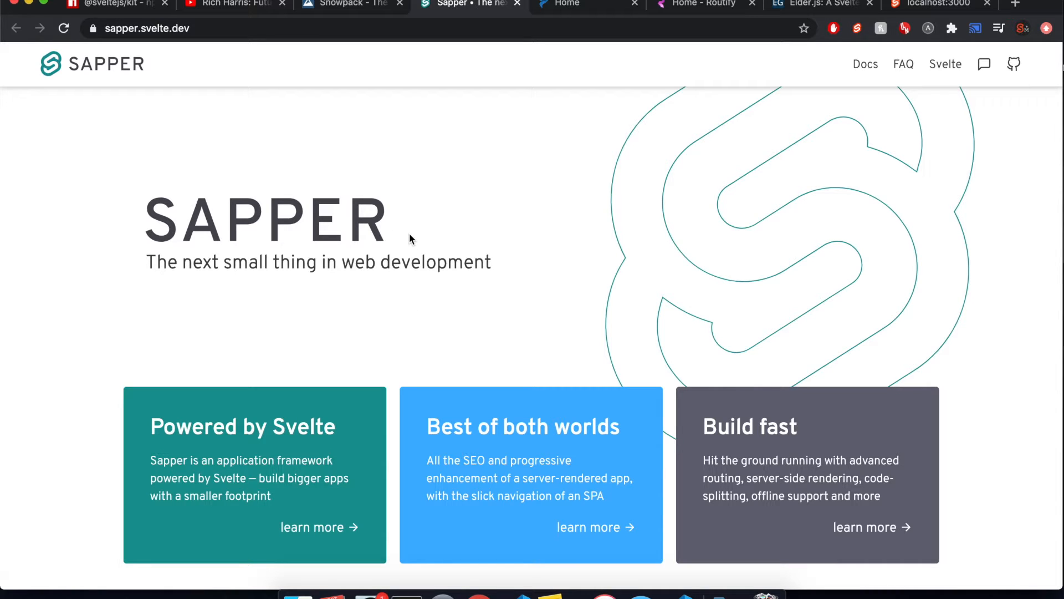
mouse_move(841, 27)
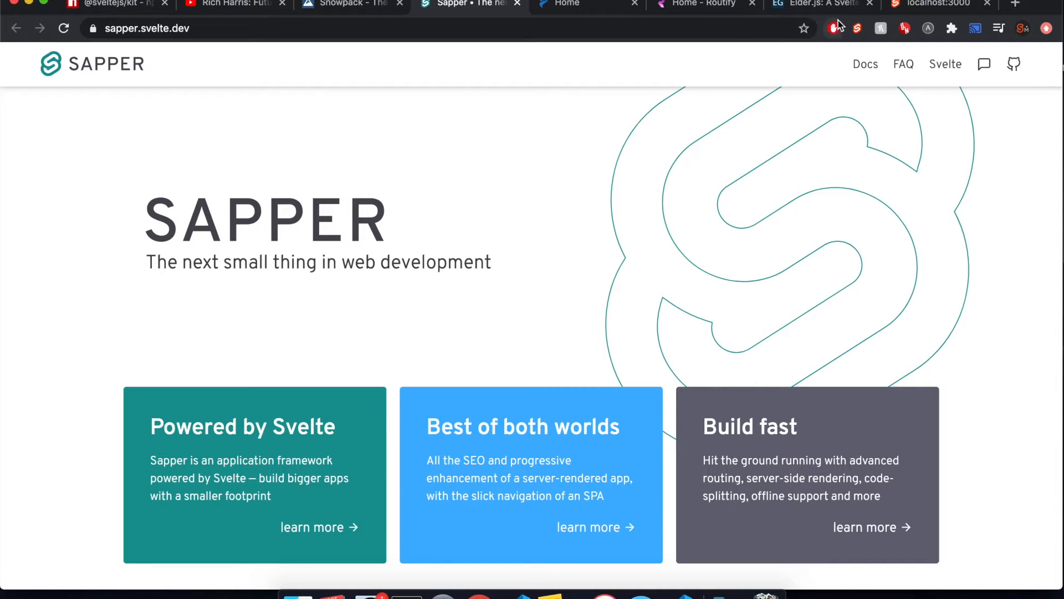
Switch to the 'Elder.js: A Svelte Framework' article on Elder Guide
click(818, 4)
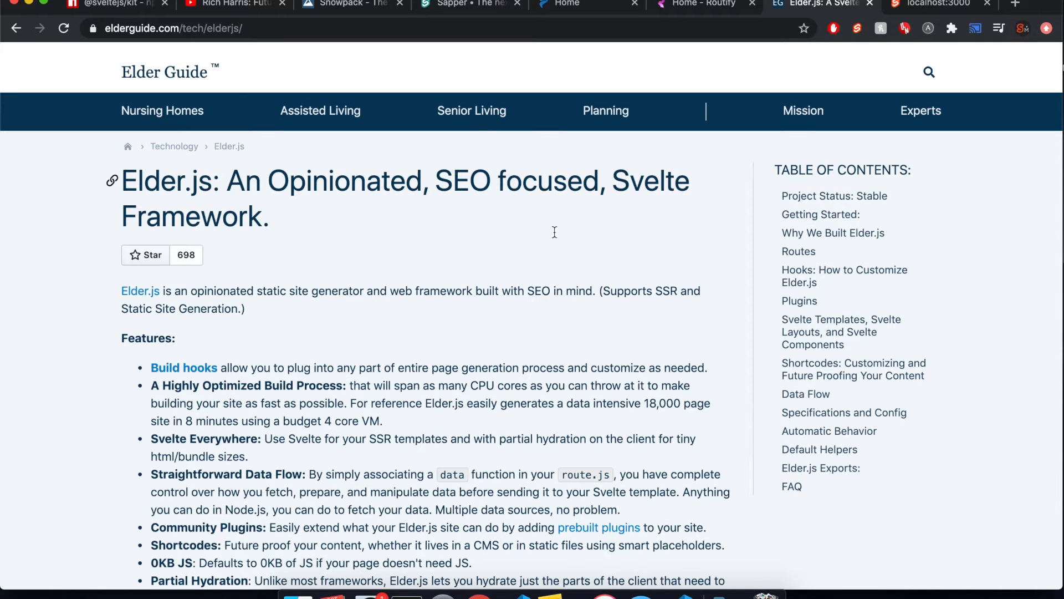
mouse_move(591, 340)
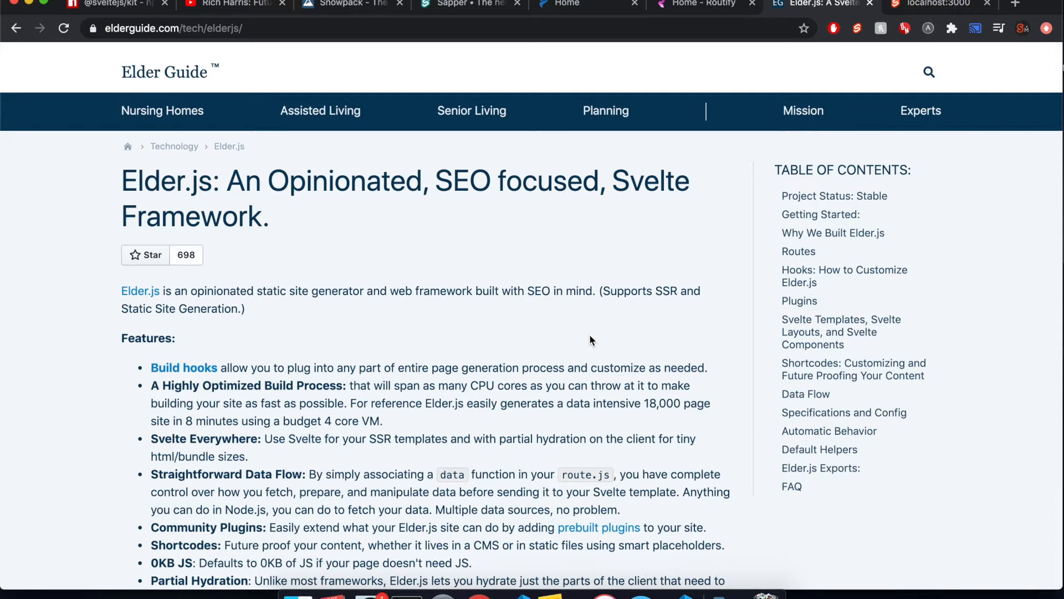
Switch to the 'Home - Routify' tab and scroll down the homepage
click(704, 4)
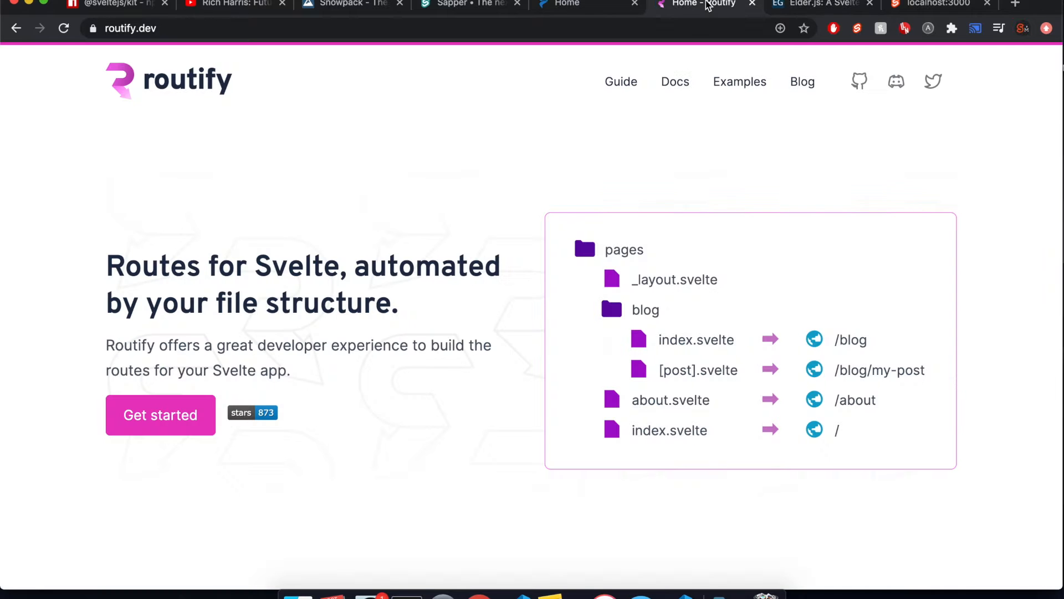
scroll(down, 3)
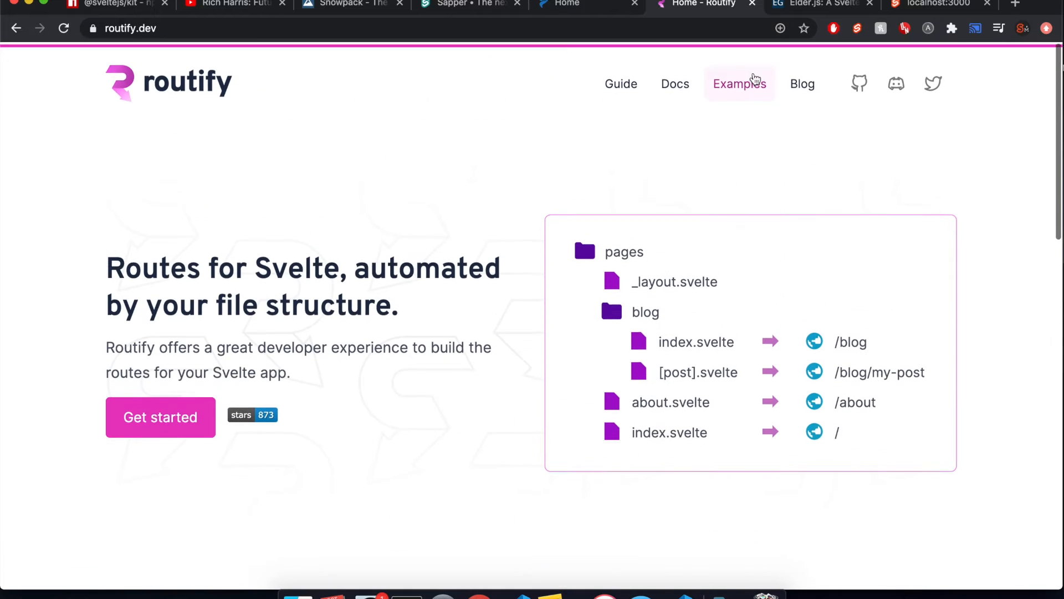
Browse Plenti's introduction docs and coming-soon Themes page, then return to the Sapper tab
click(567, 3)
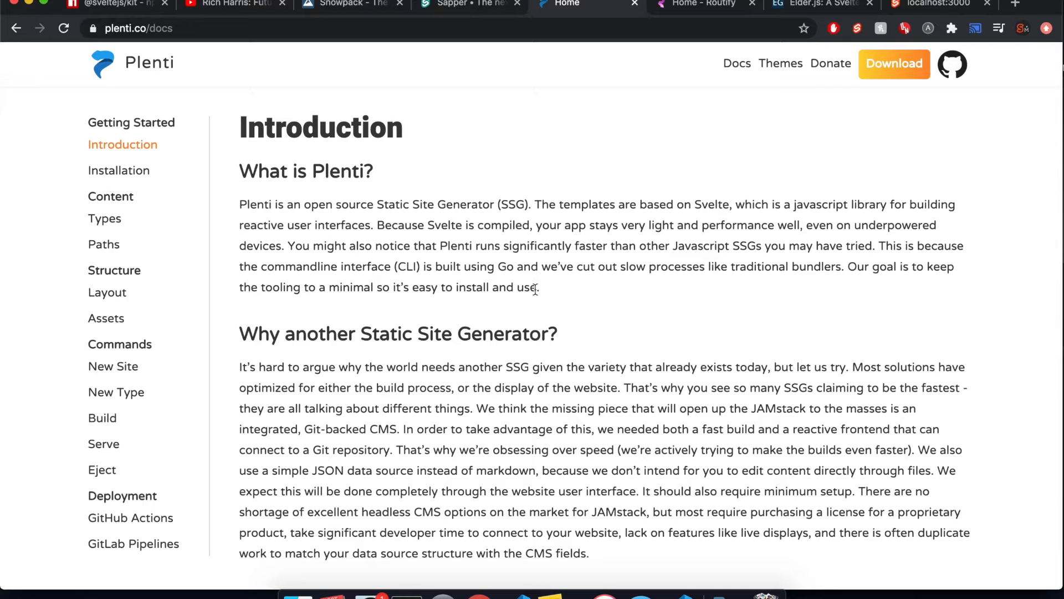
mouse_move(406, 223)
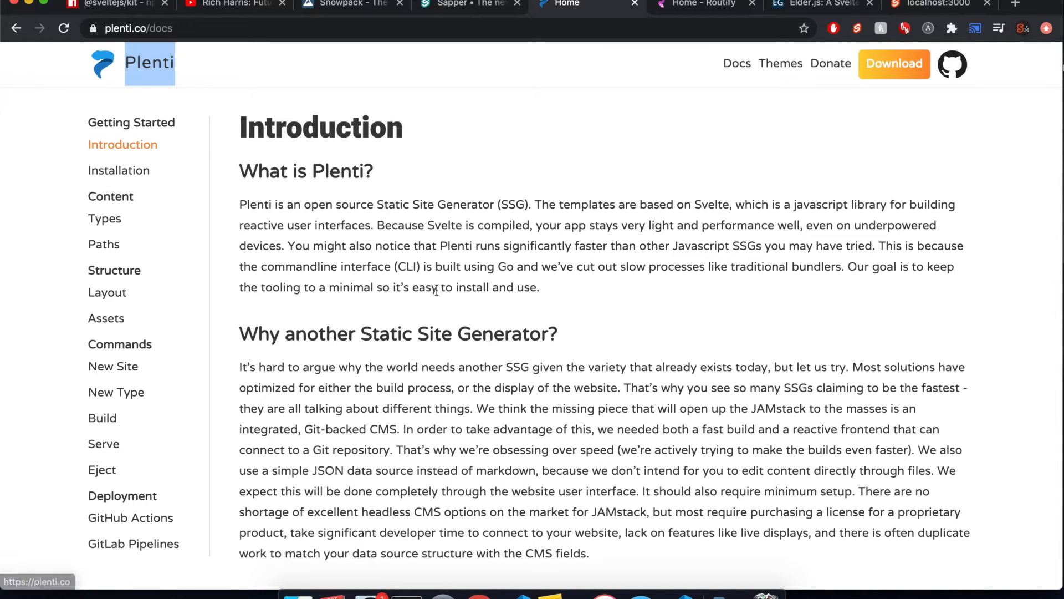
mouse_move(787, 68)
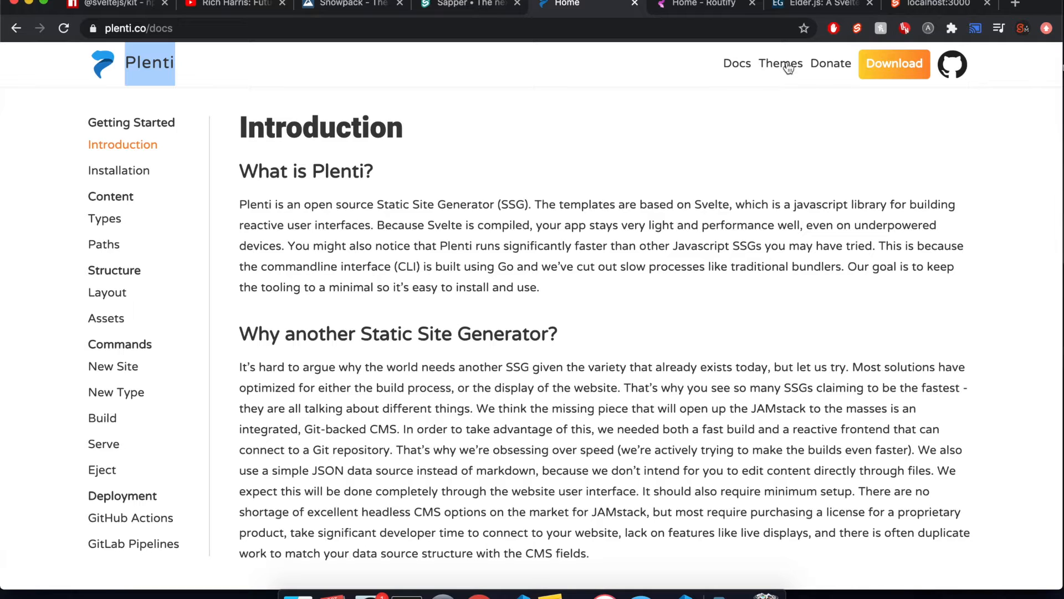
click(780, 64)
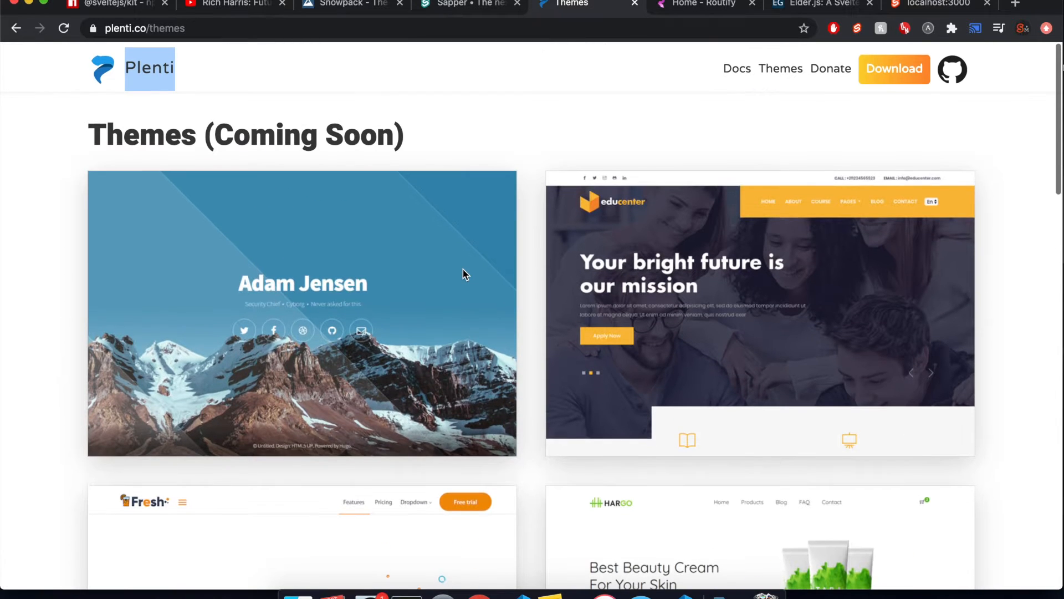
click(737, 69)
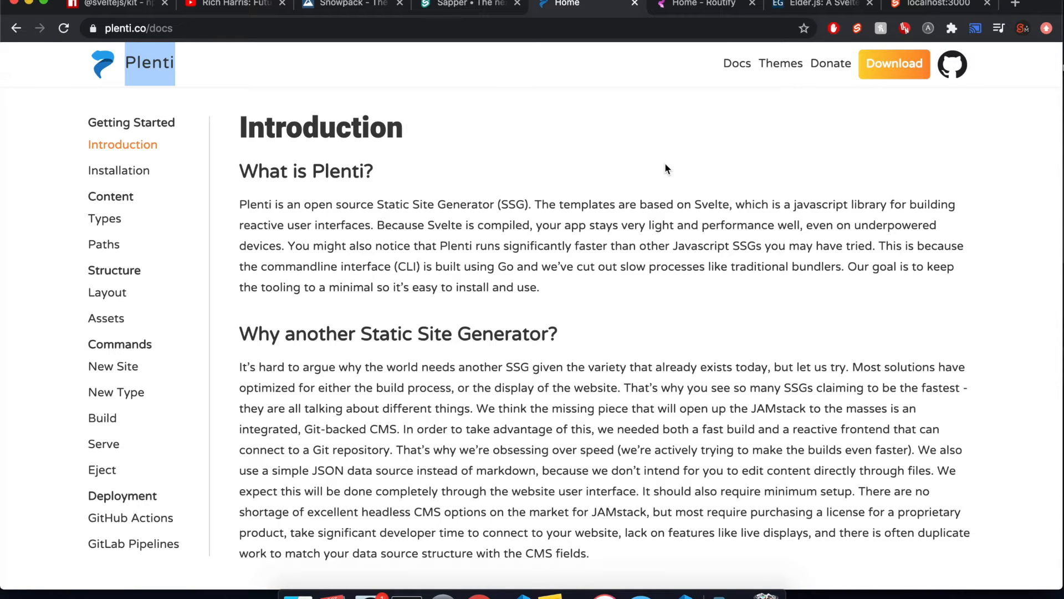
mouse_move(580, 129)
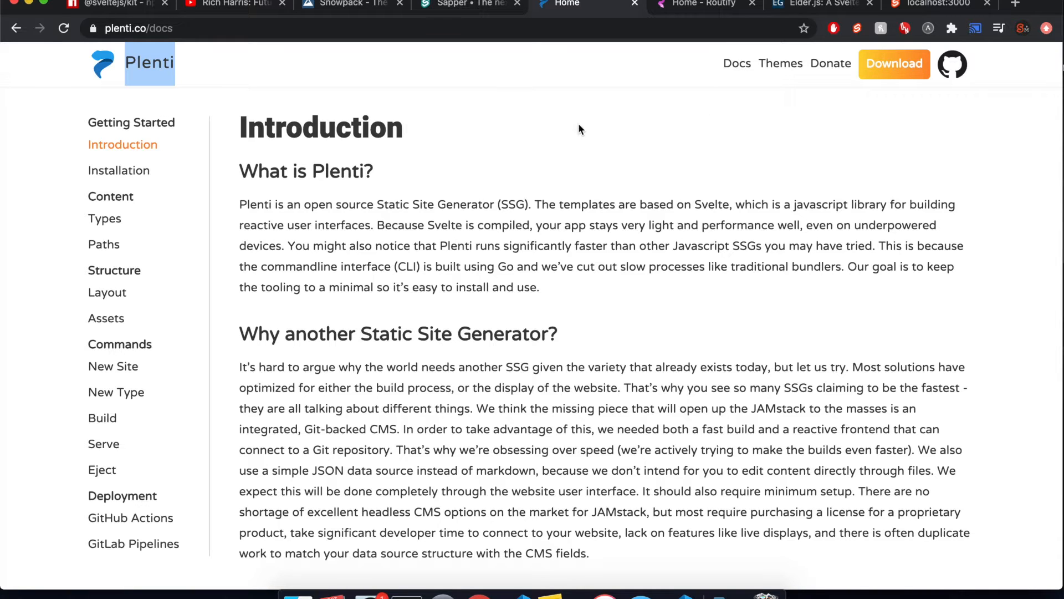
click(466, 5)
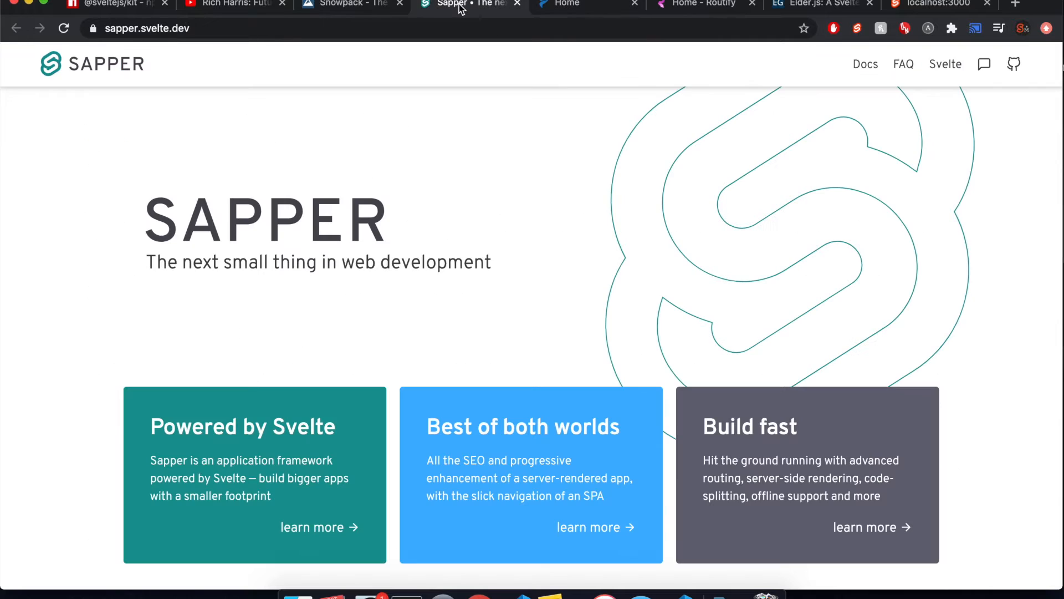
click(116, 4)
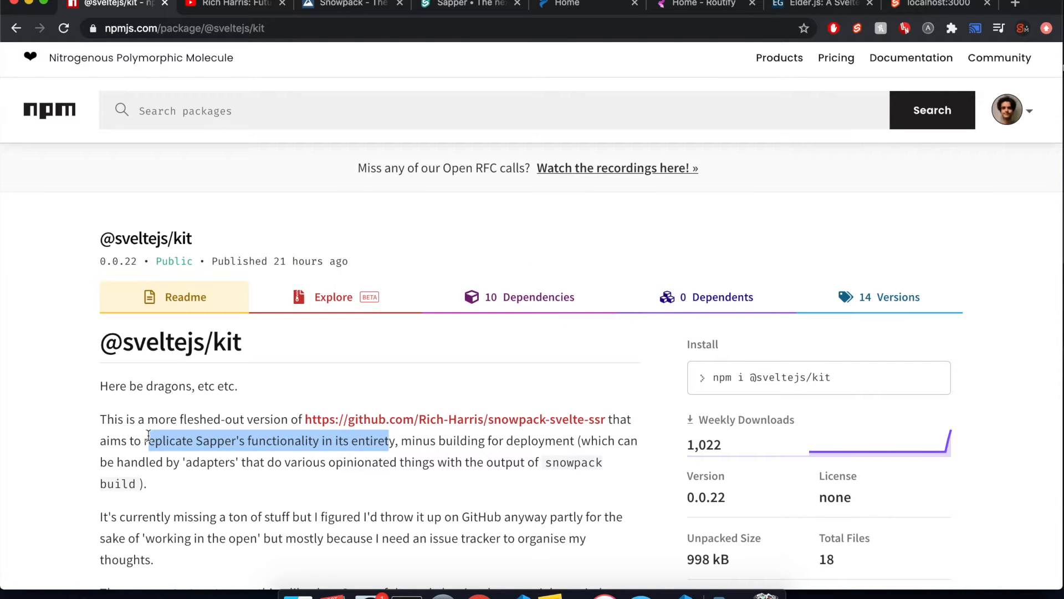
mouse_move(516, 426)
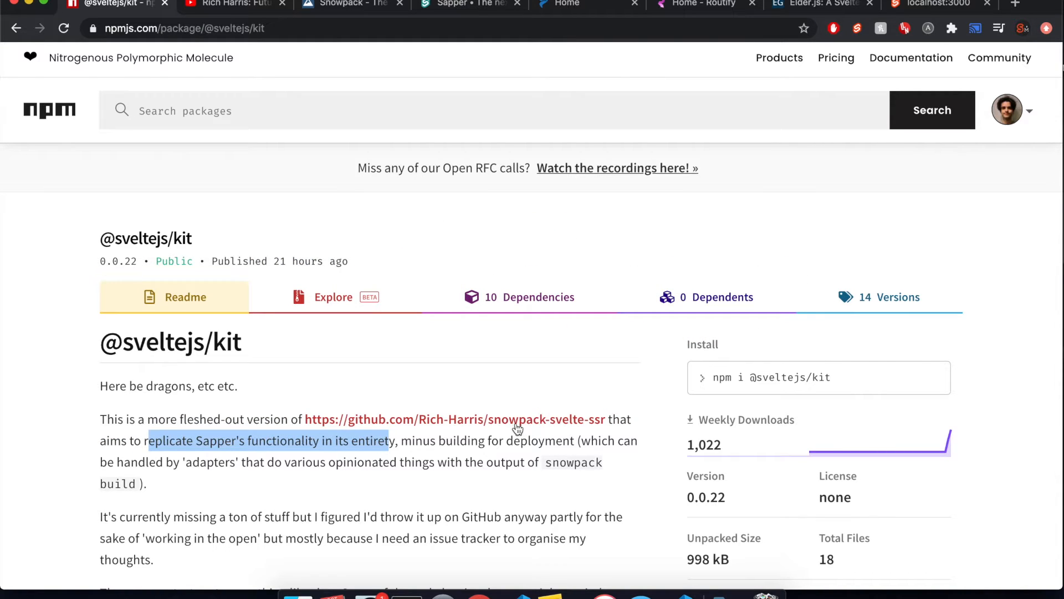
mouse_move(505, 429)
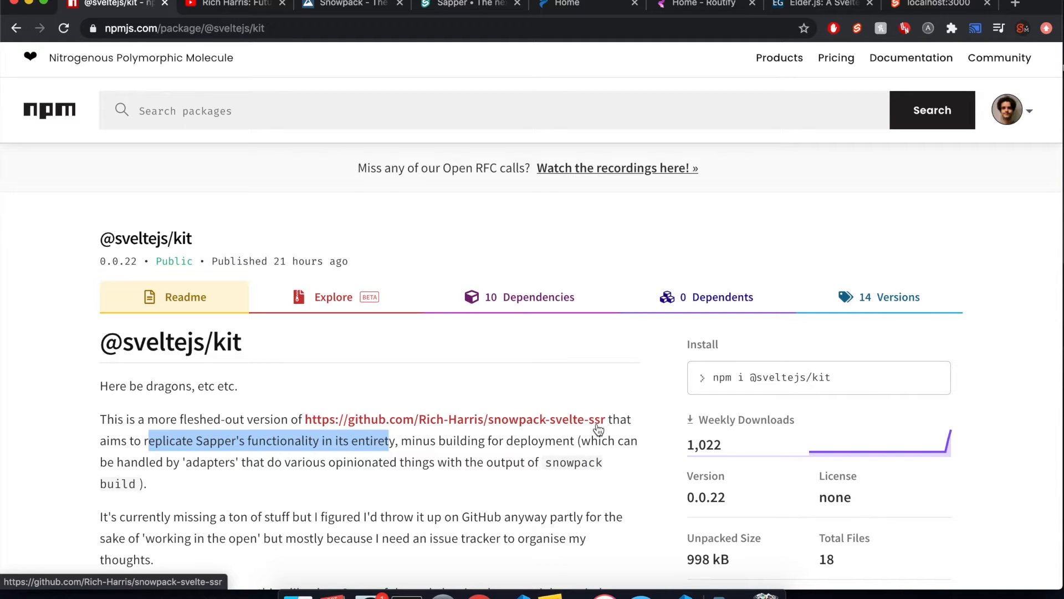
mouse_move(283, 149)
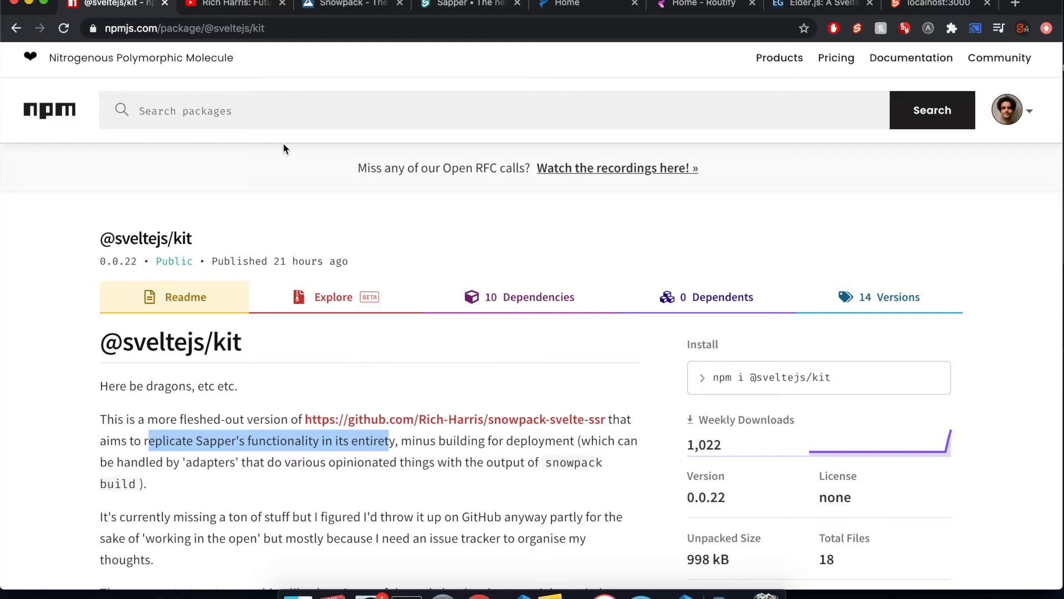
Watch the Rich Harris 'Futuristic Web Development' talk, then switch to the SvelteKit project in VS Code
click(231, 4)
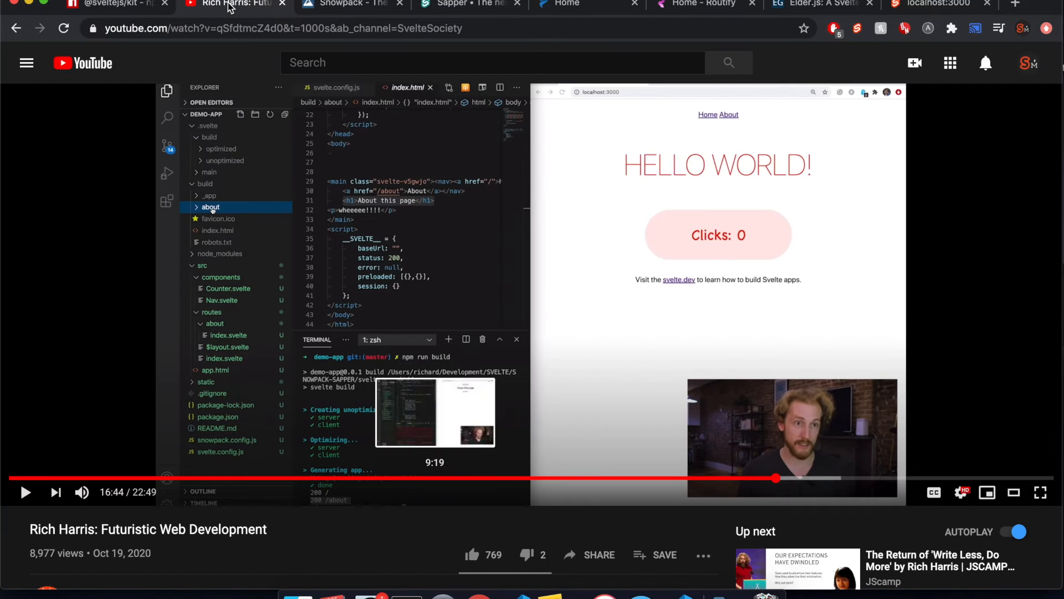
mouse_move(408, 486)
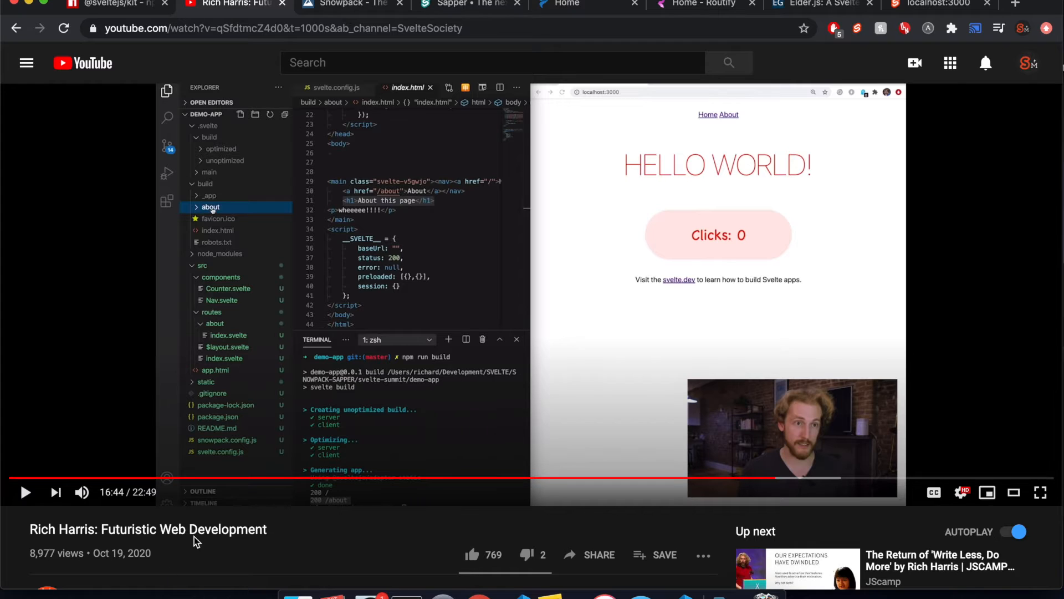
double_click(233, 530)
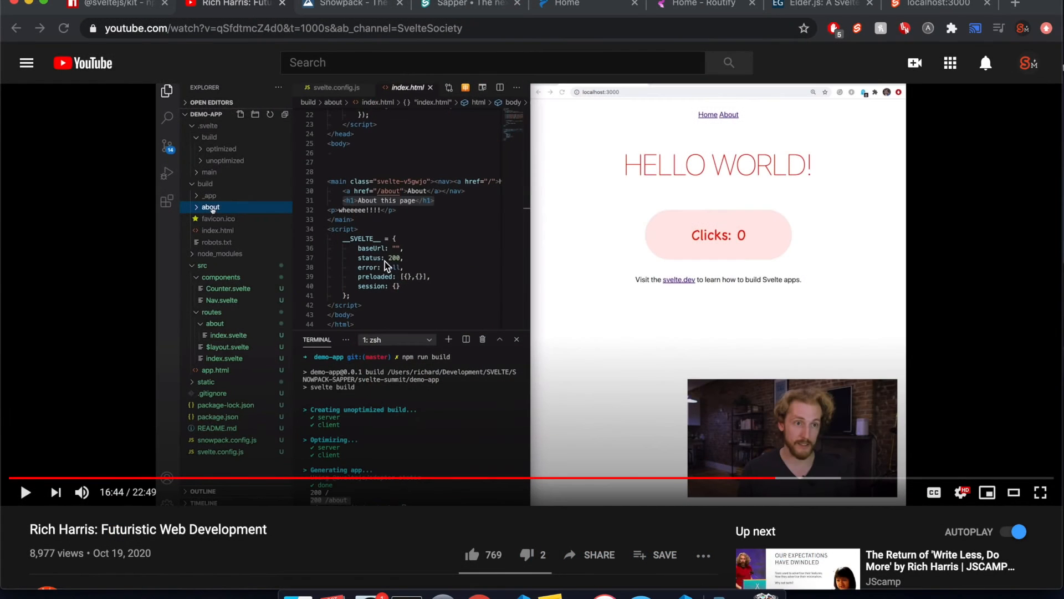
click(939, 5)
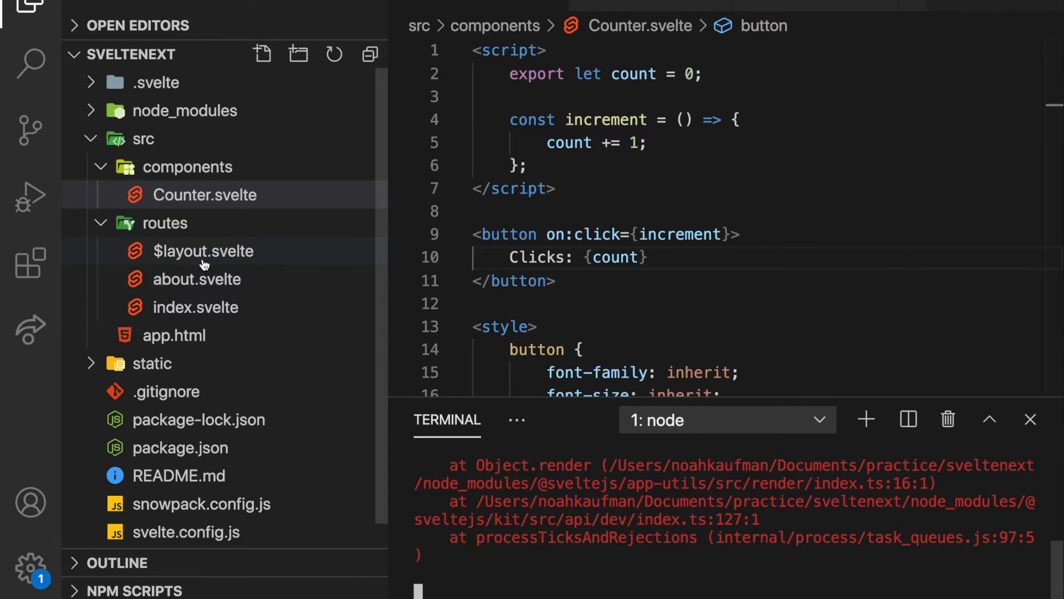
mouse_move(214, 293)
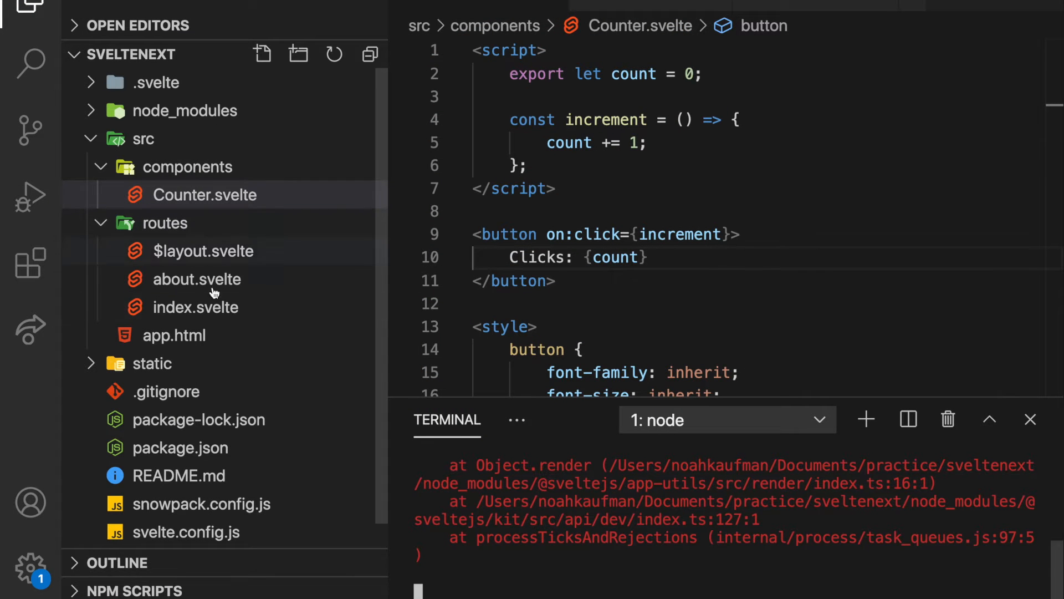
mouse_move(129, 271)
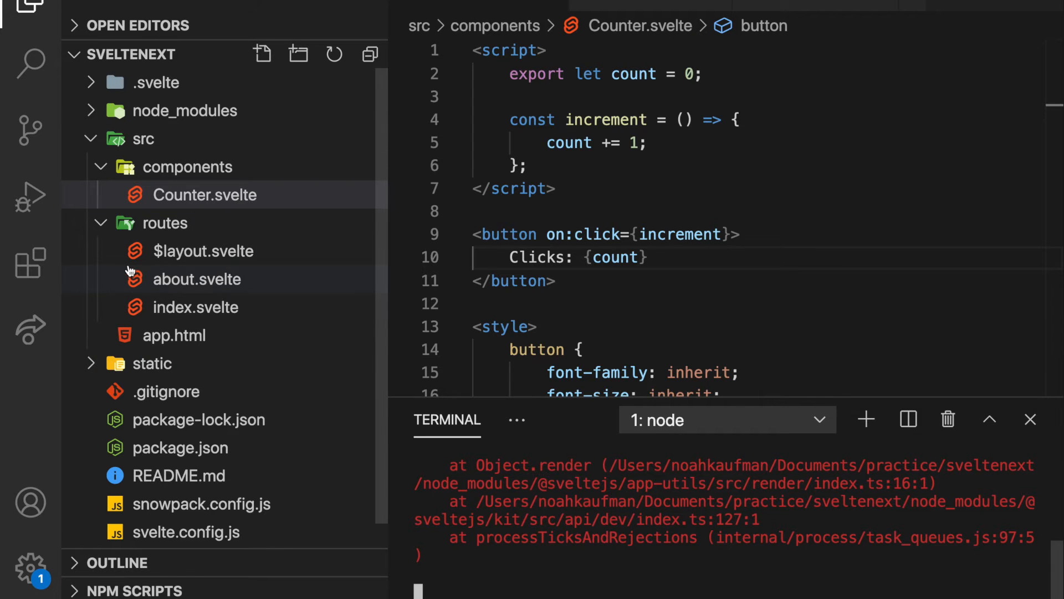
Inspect the $layout.svelte wrapper and the about.svelte route containing 'i am about'
click(203, 250)
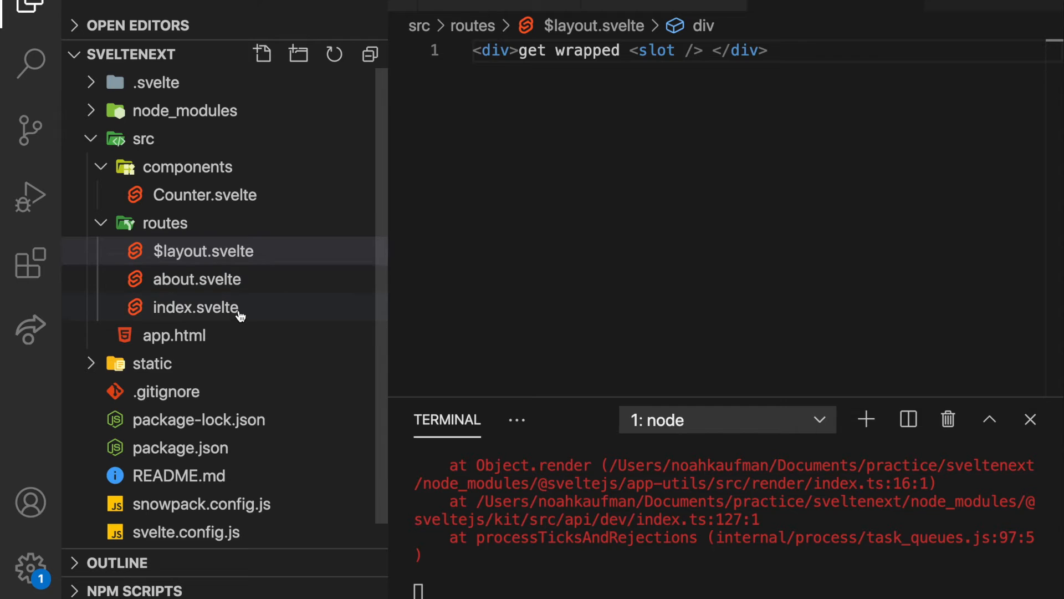
click(197, 279)
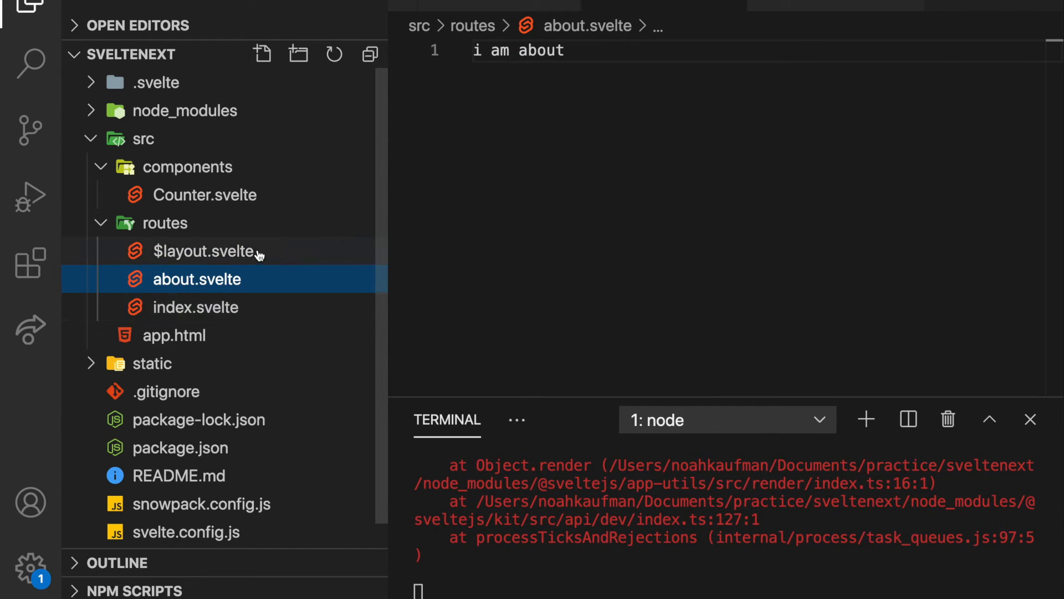
mouse_move(606, 552)
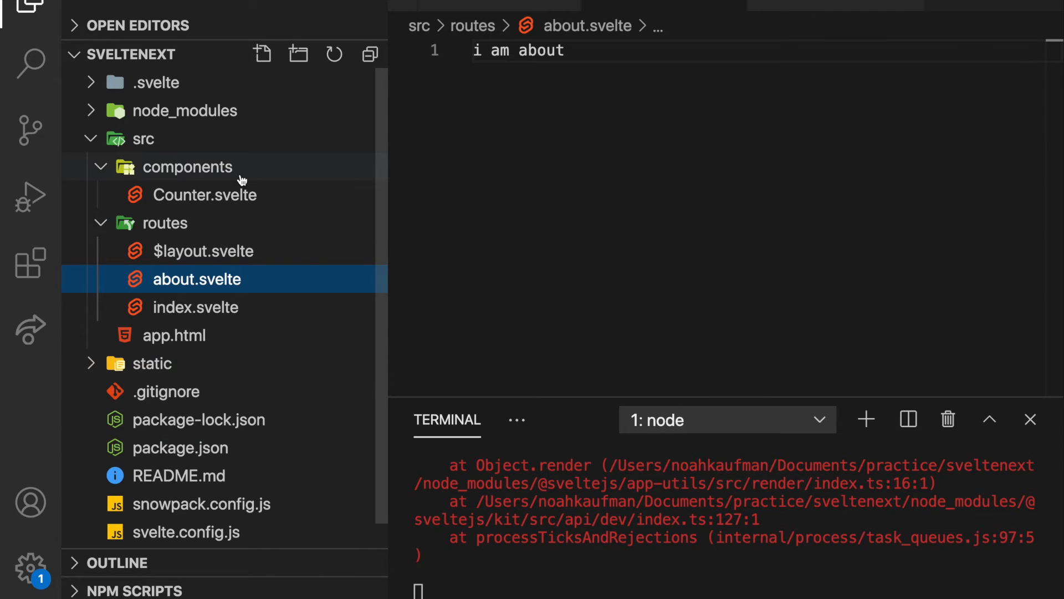
mouse_move(203, 200)
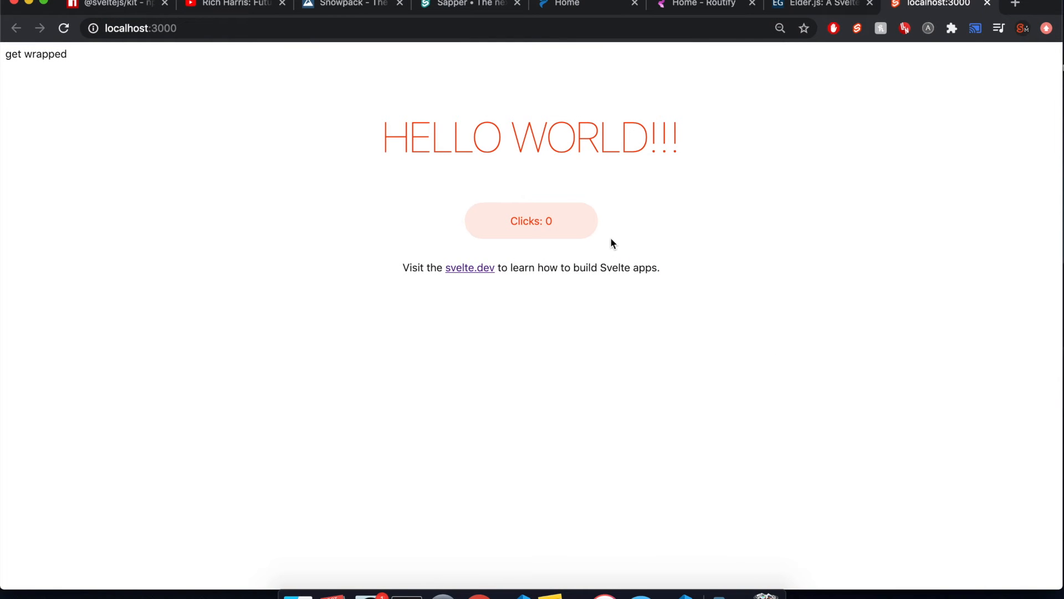
Append 'sssss' to the 'Clicks' label in Counter.svelte so the button reads 'Clicksssss: 8'
click(531, 220)
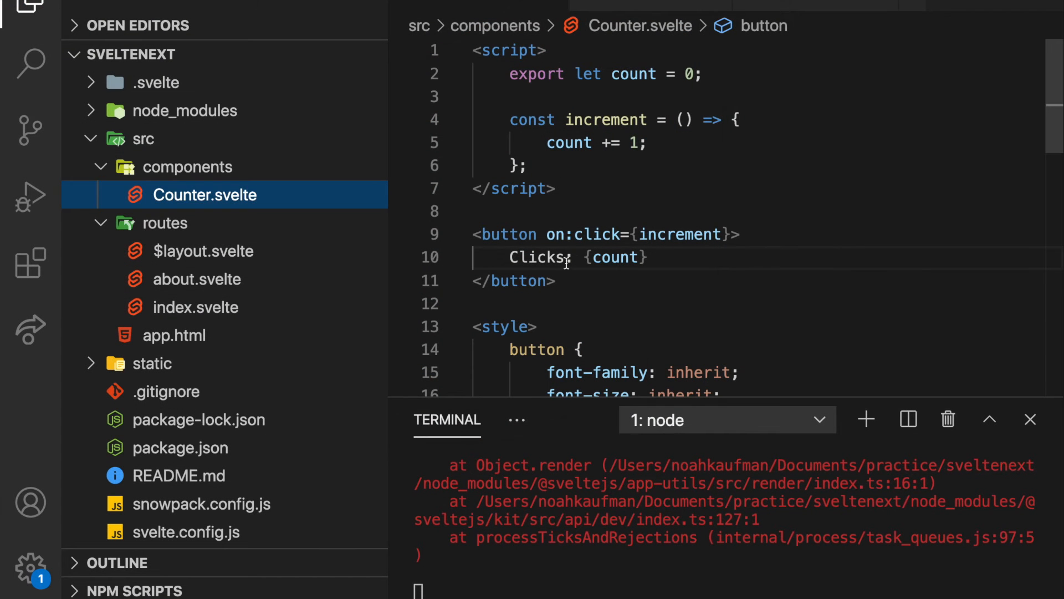
text(sssss)
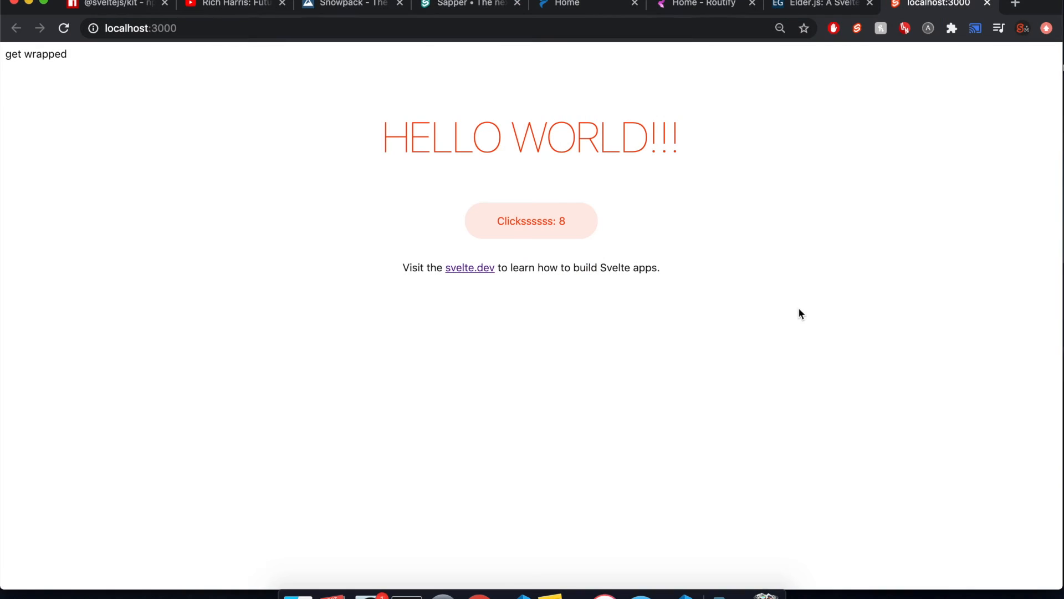
mouse_move(604, 353)
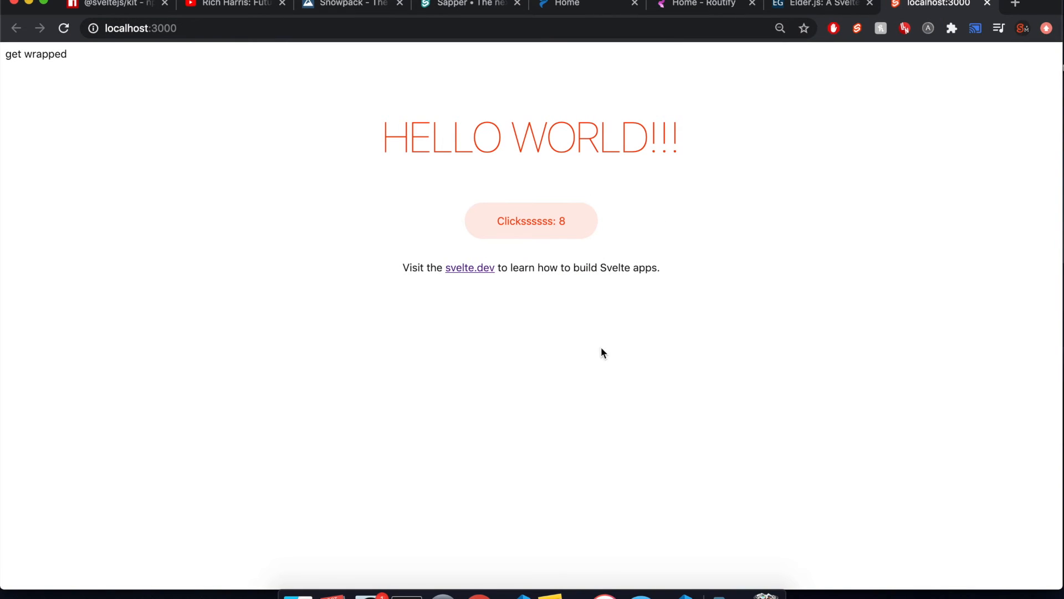
mouse_move(614, 265)
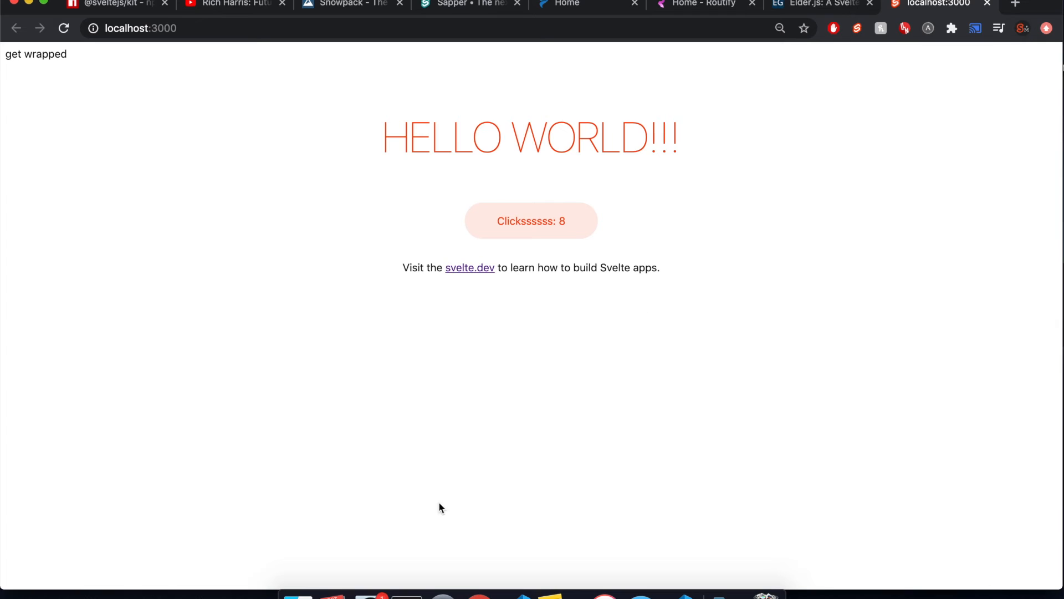
mouse_move(469, 410)
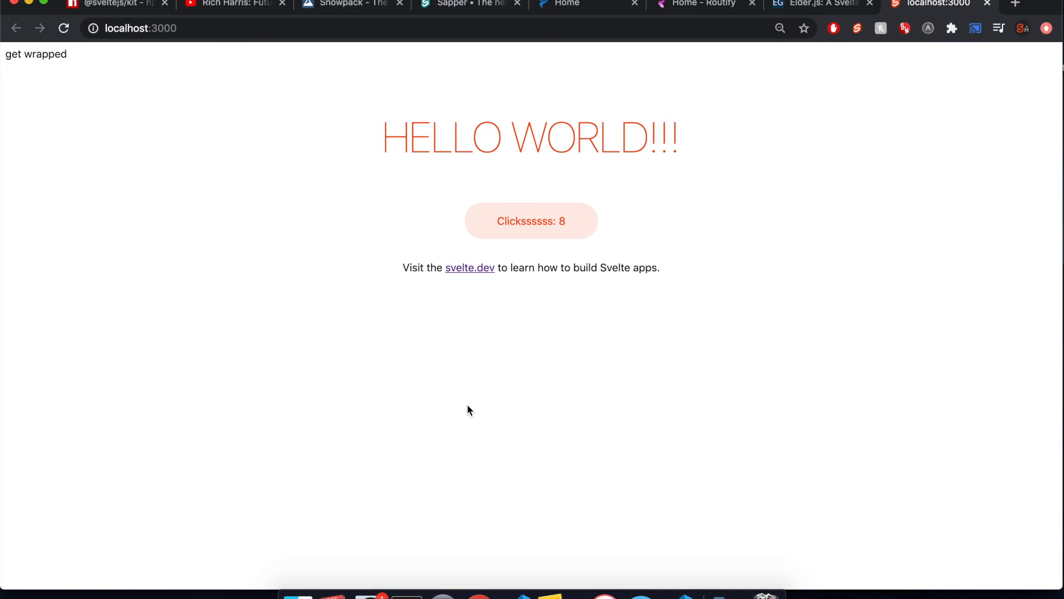
mouse_move(956, 434)
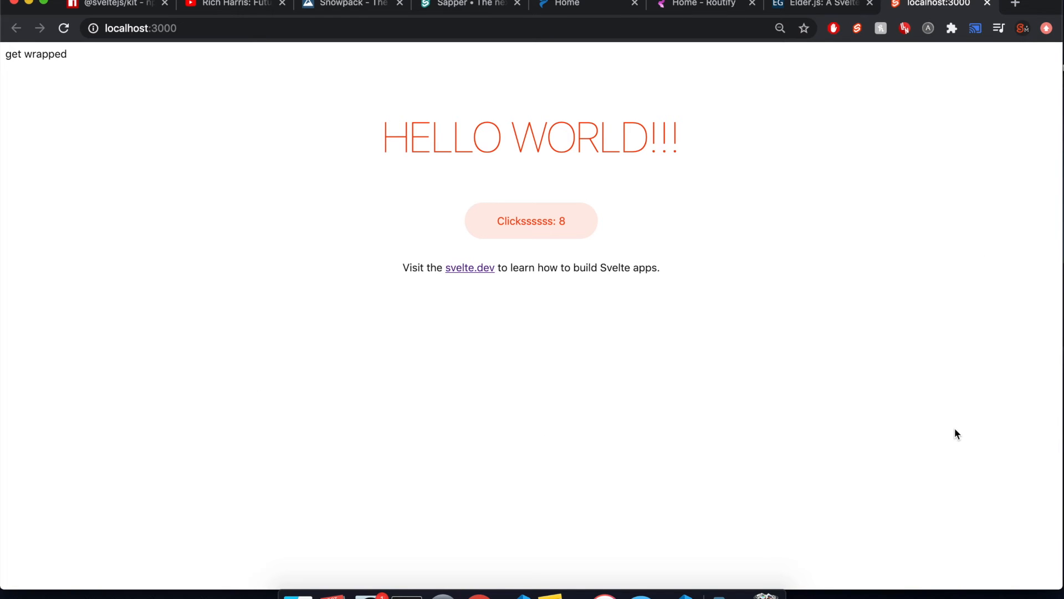
mouse_move(432, 257)
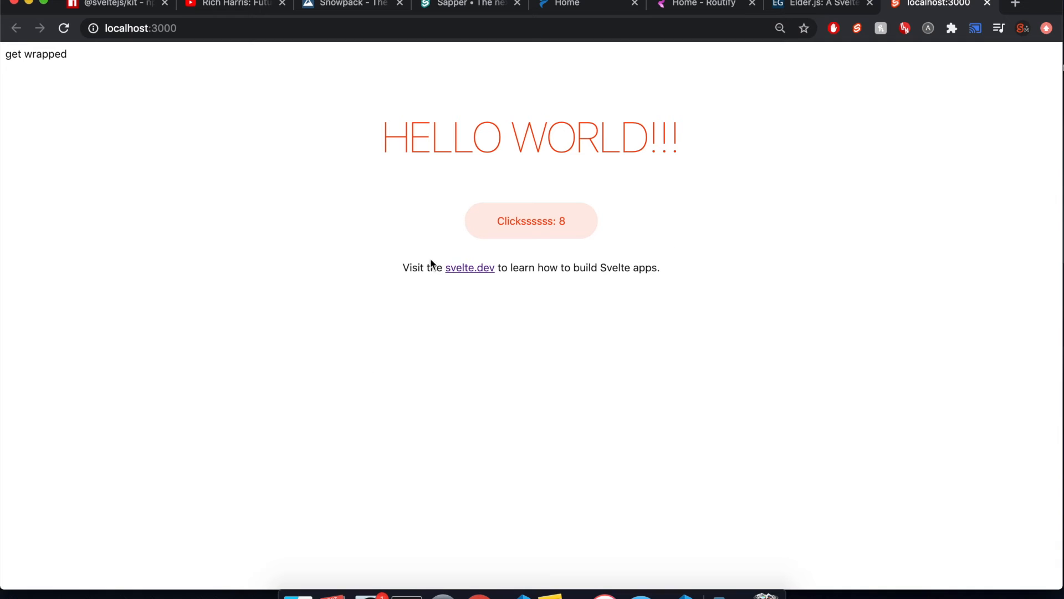
mouse_move(476, 297)
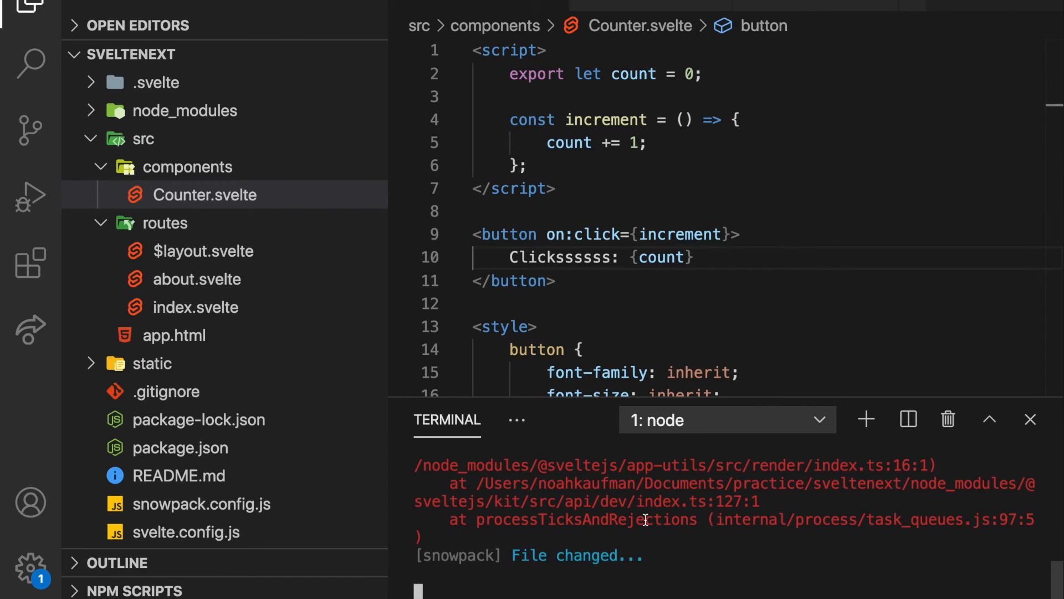
key(ctrl+c)
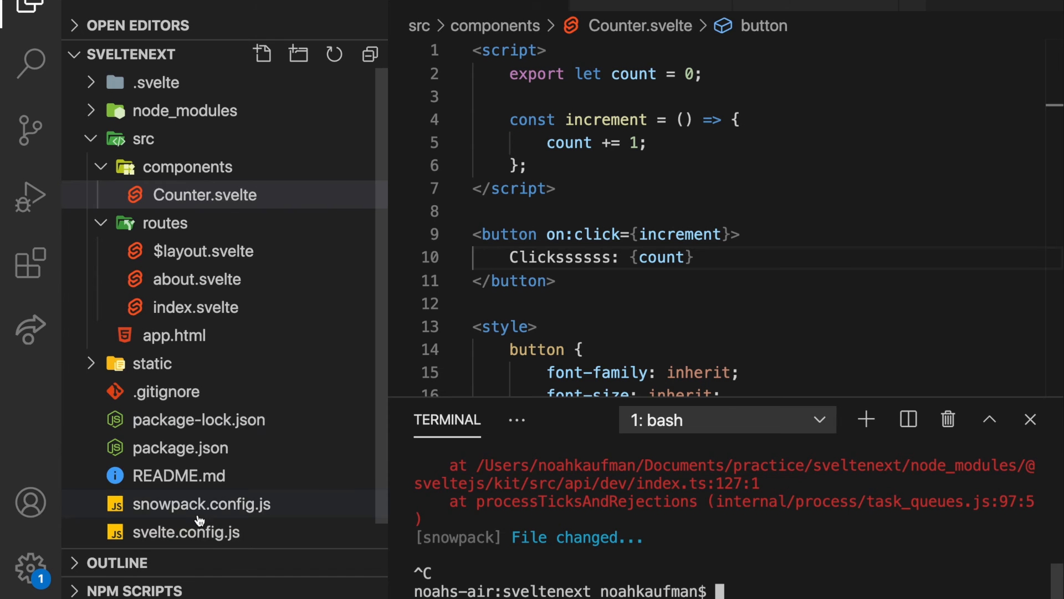
click(201, 504)
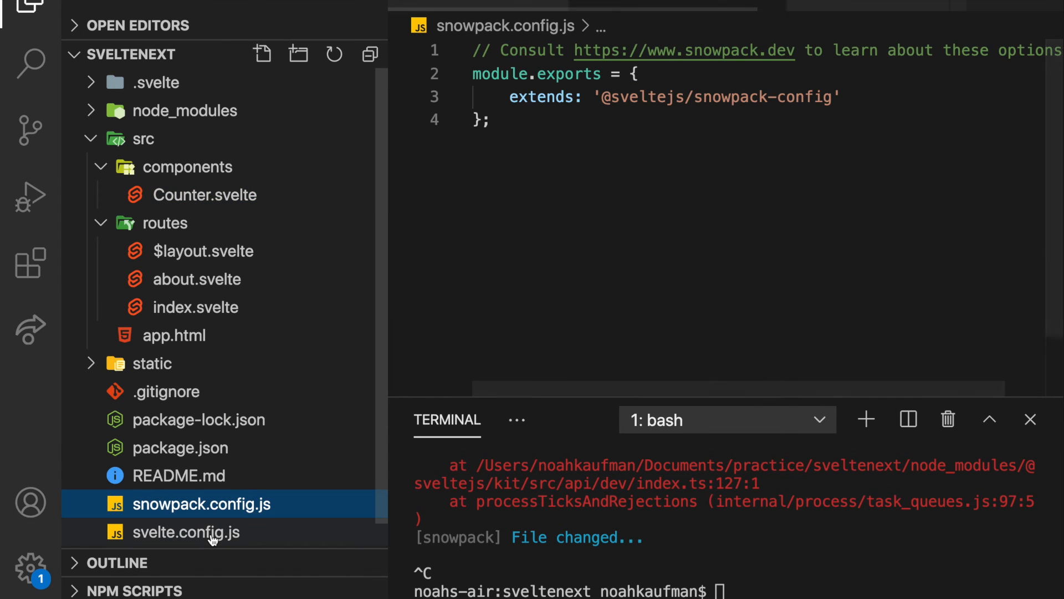
click(184, 532)
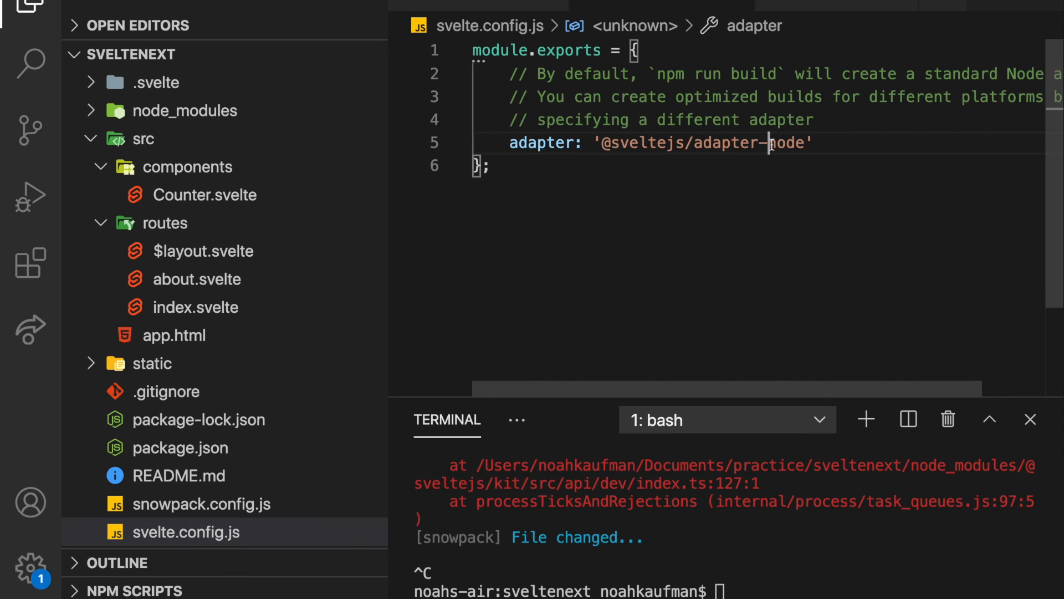
text(stat)
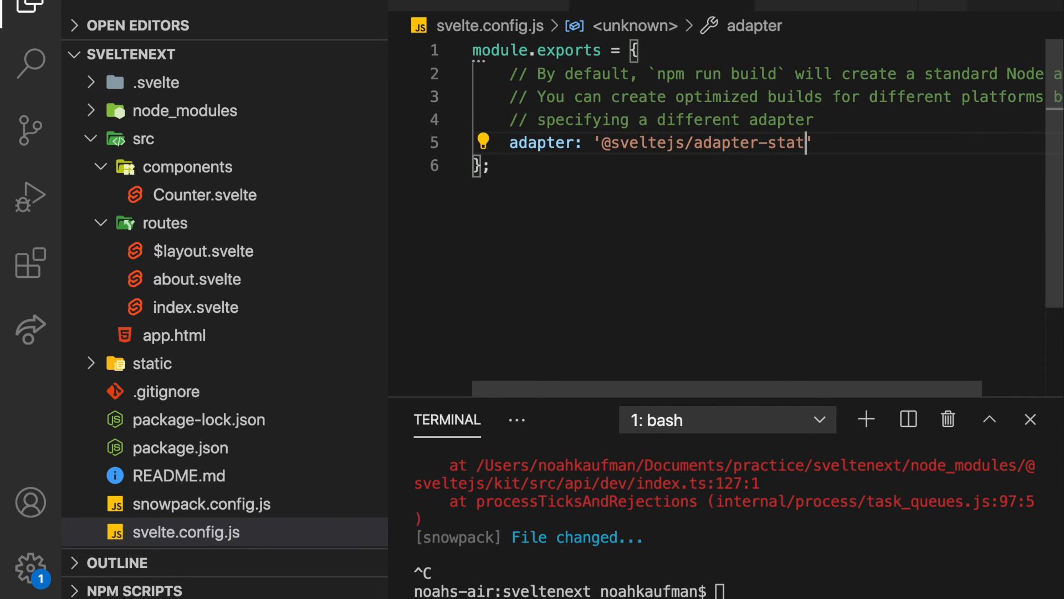
text(ic)
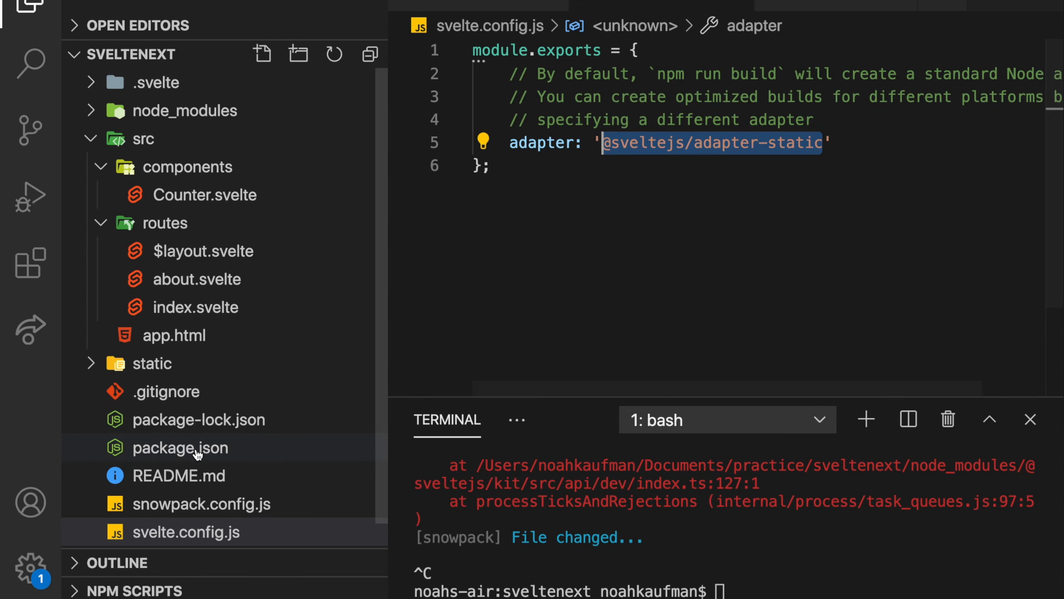
click(181, 448)
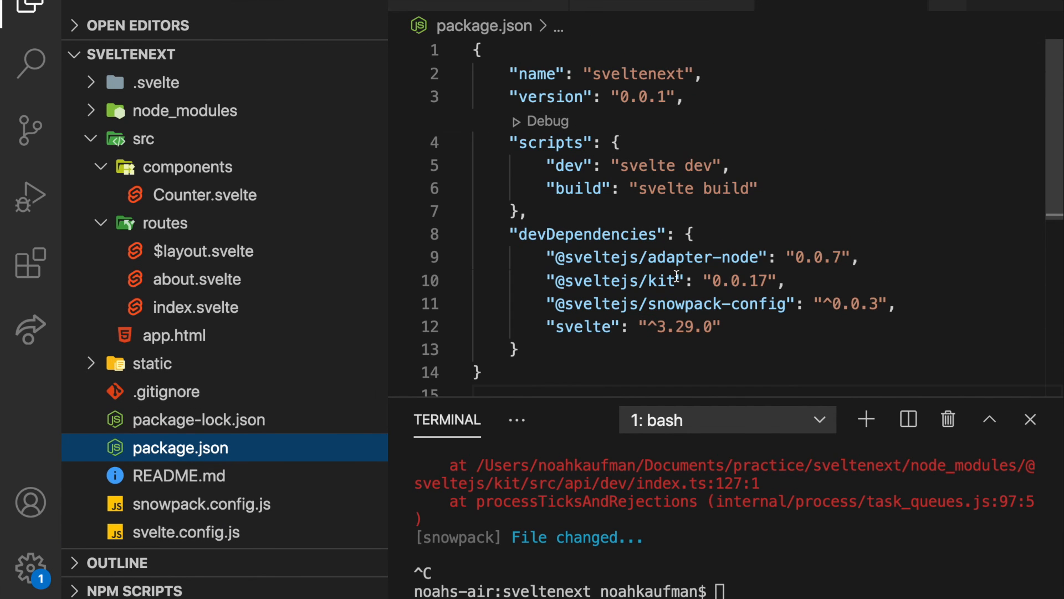
drag(547, 257, 722, 326)
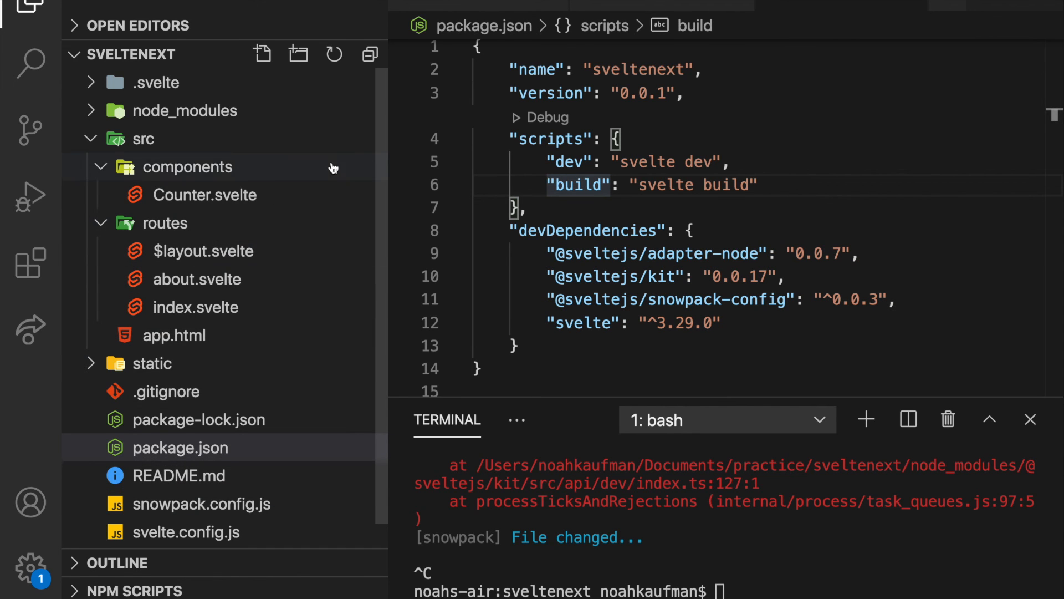
mouse_move(160, 100)
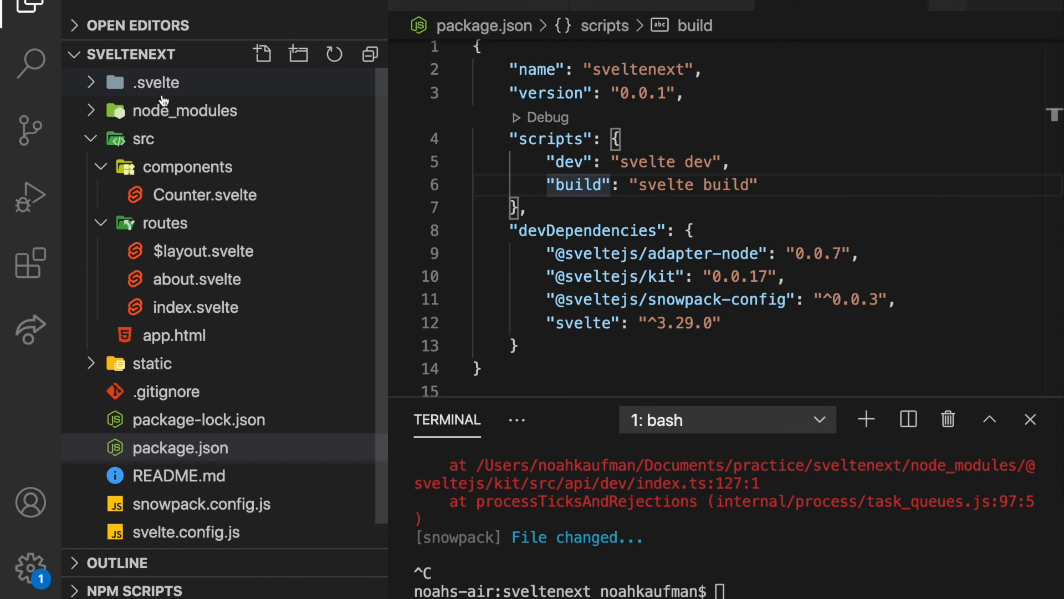
mouse_move(167, 86)
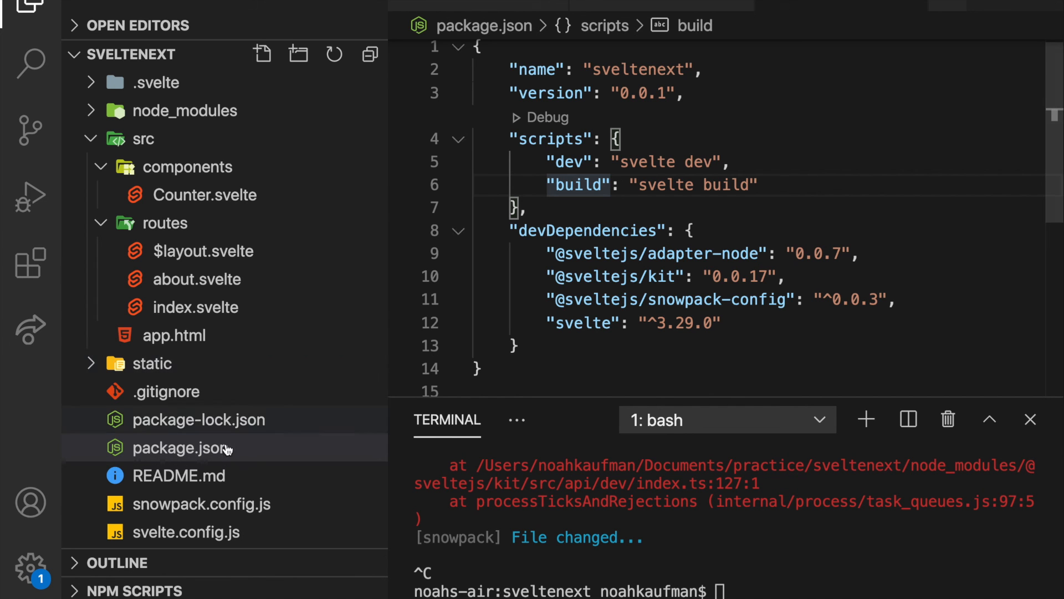
mouse_move(152, 363)
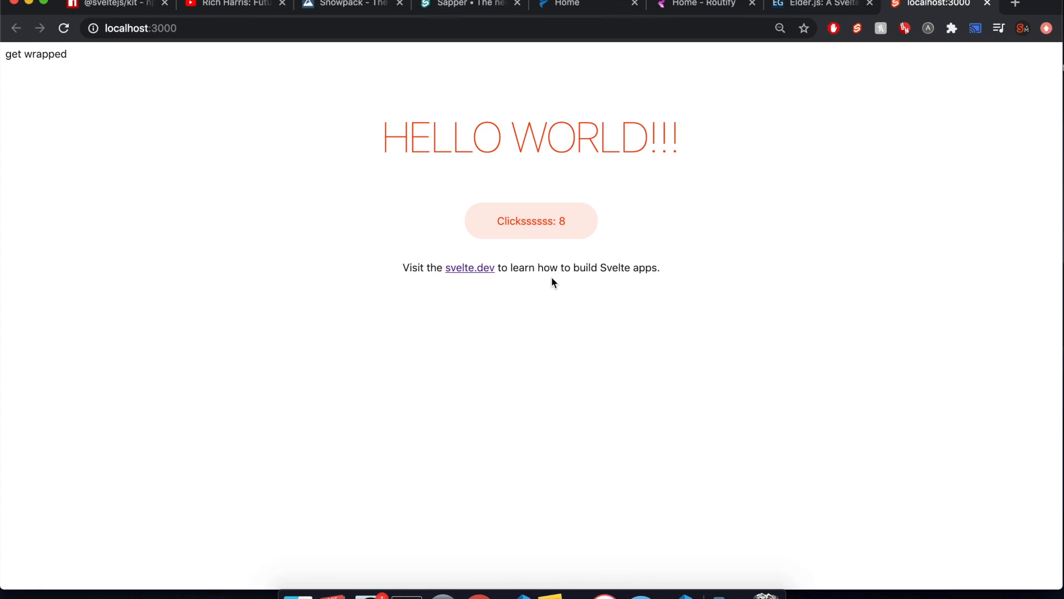
mouse_move(679, 124)
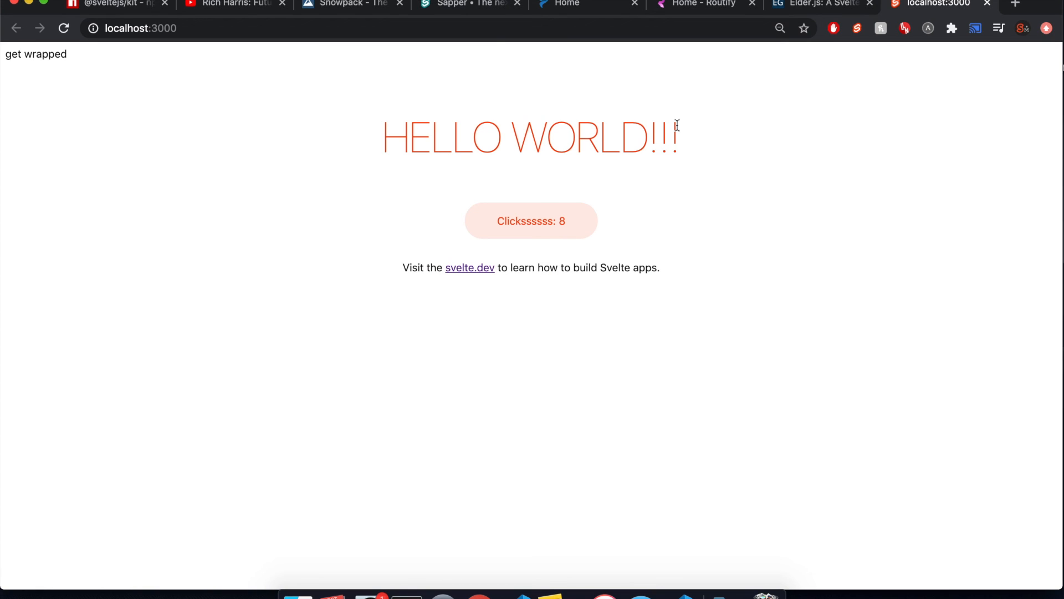